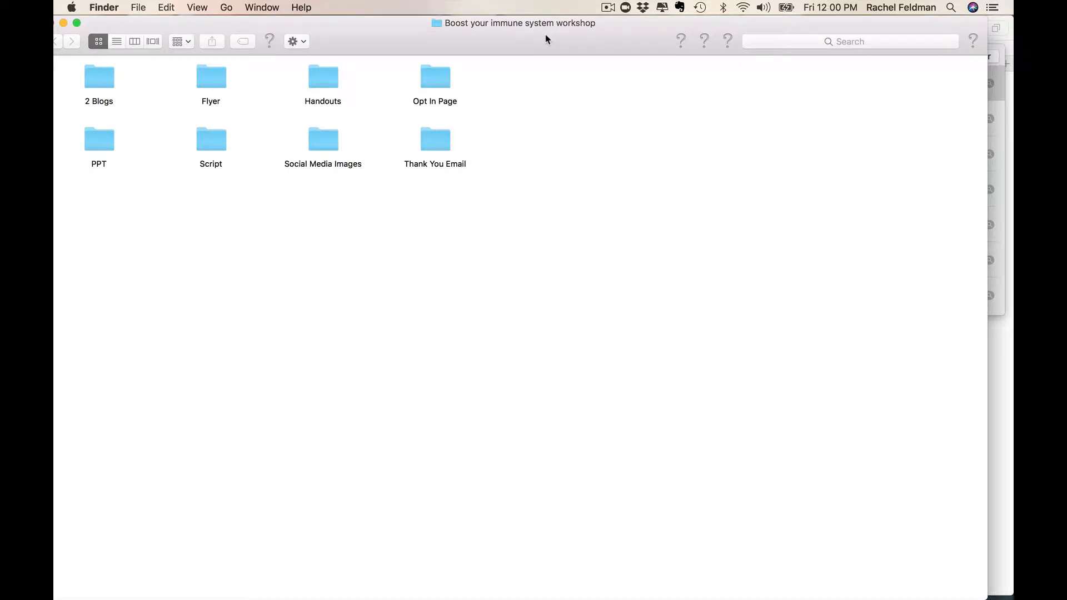
mouse_move(988, 123)
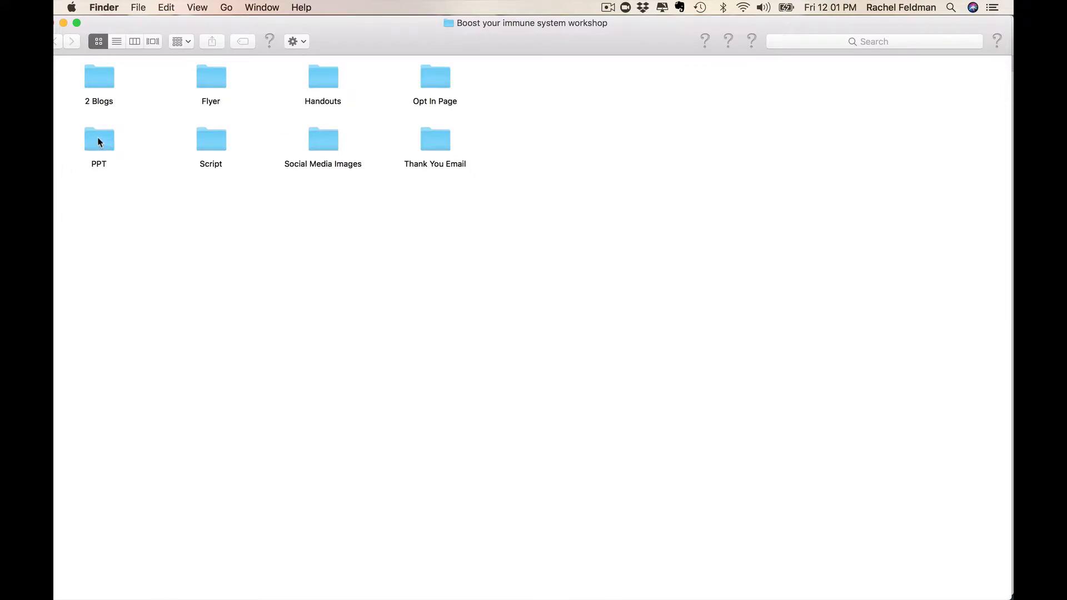
Open BoostYourImmune.pptx from the PPT folder, showing the 16-slide deck's title slide
double_click(99, 139)
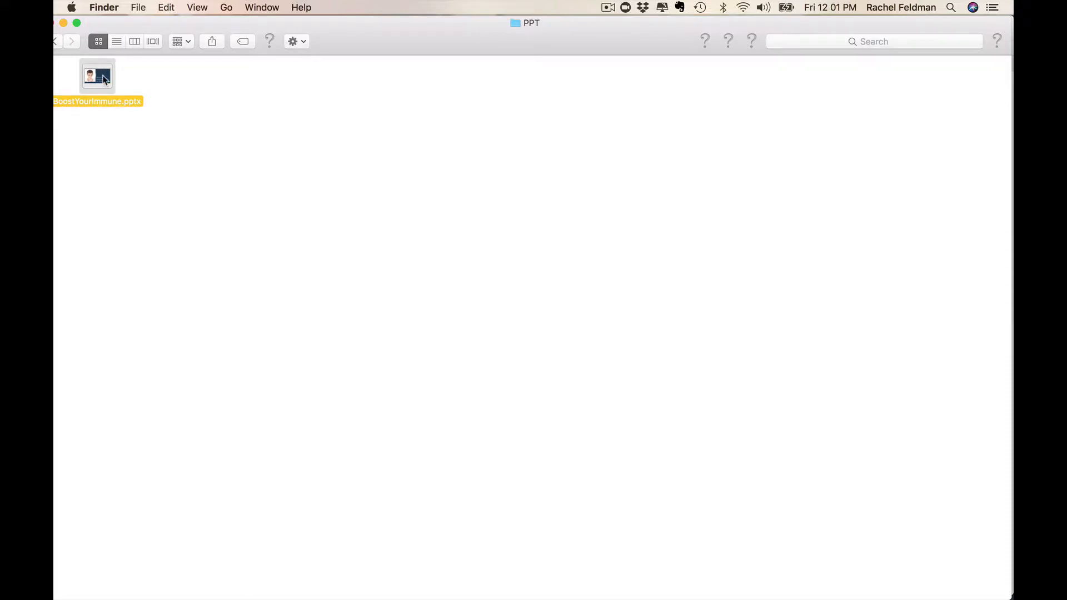
double_click(97, 75)
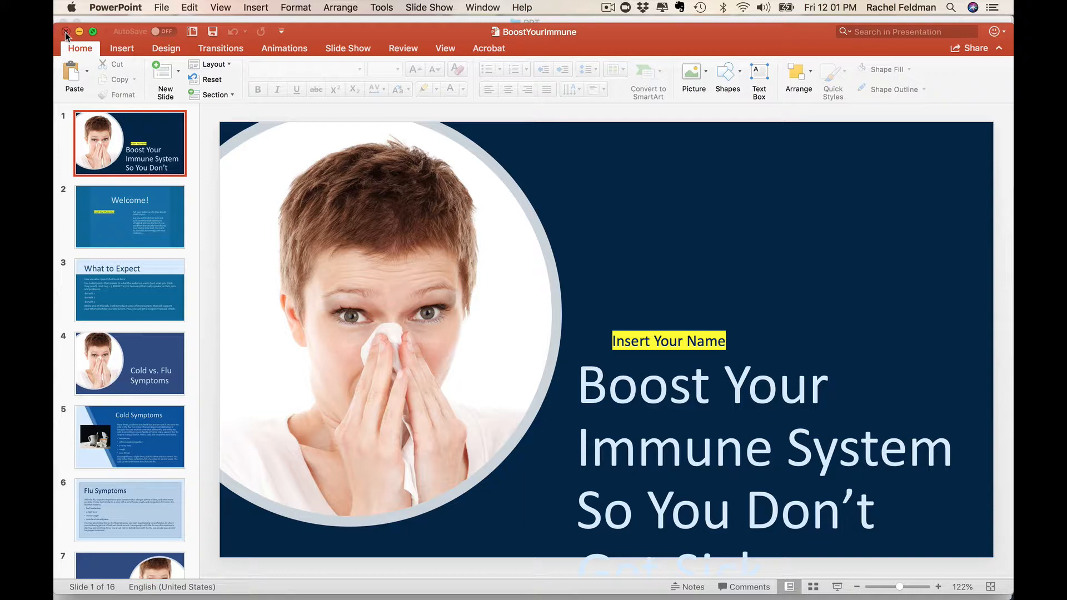
Close the slide deck and open Handouts, showing the Healing Soups and Essential Oils folders
click(66, 32)
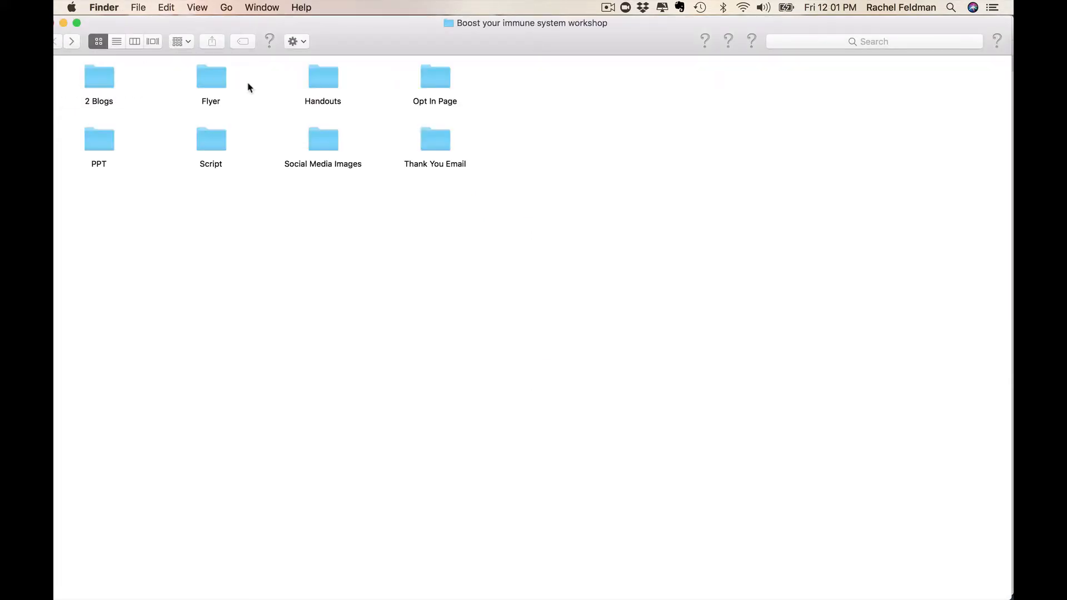
mouse_move(216, 149)
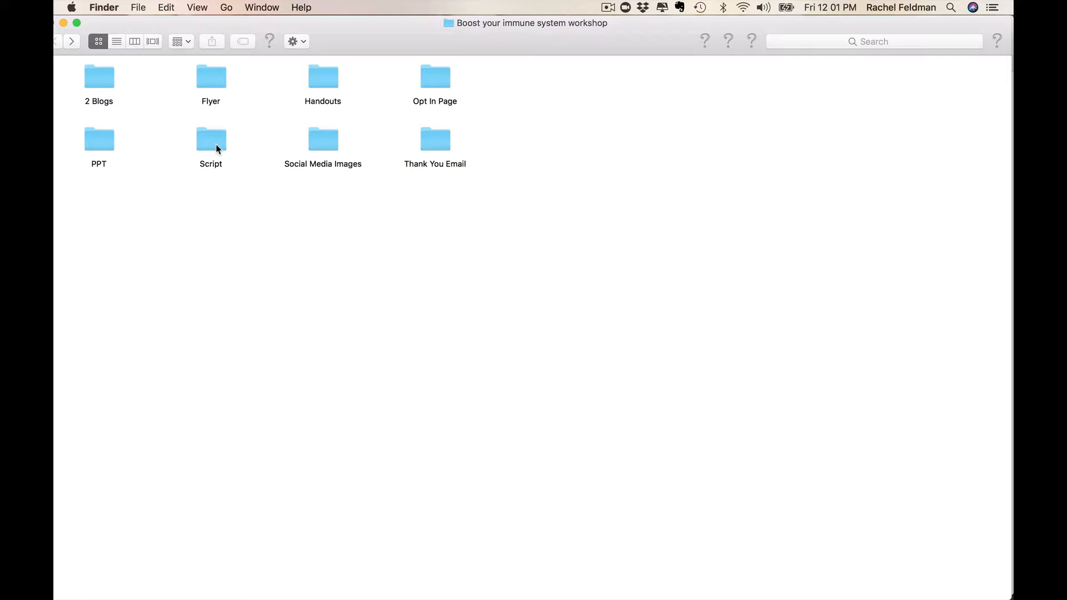
mouse_move(328, 80)
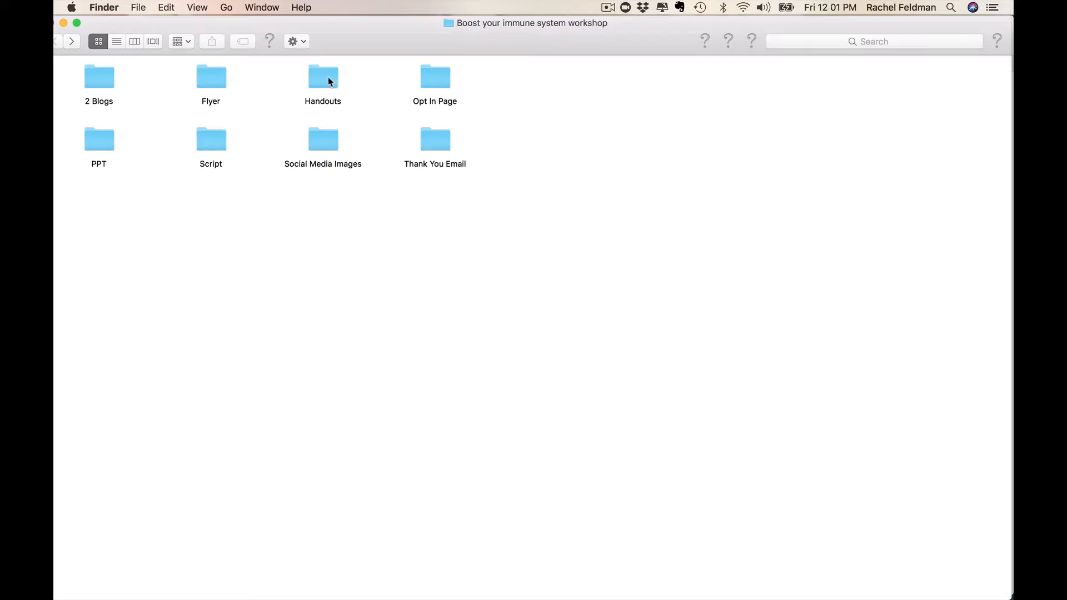
double_click(323, 76)
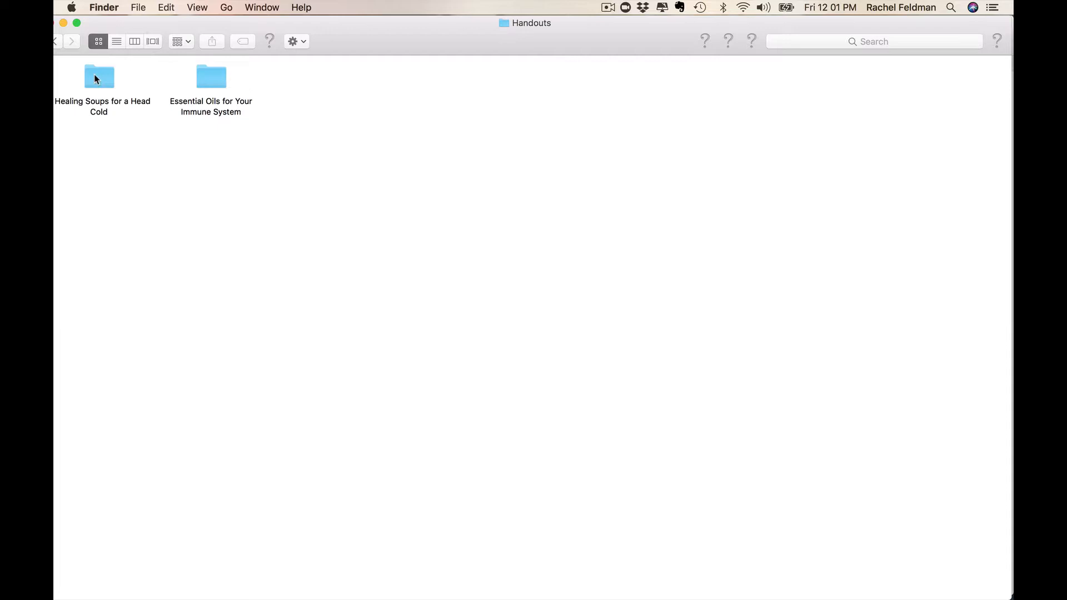
double_click(99, 76)
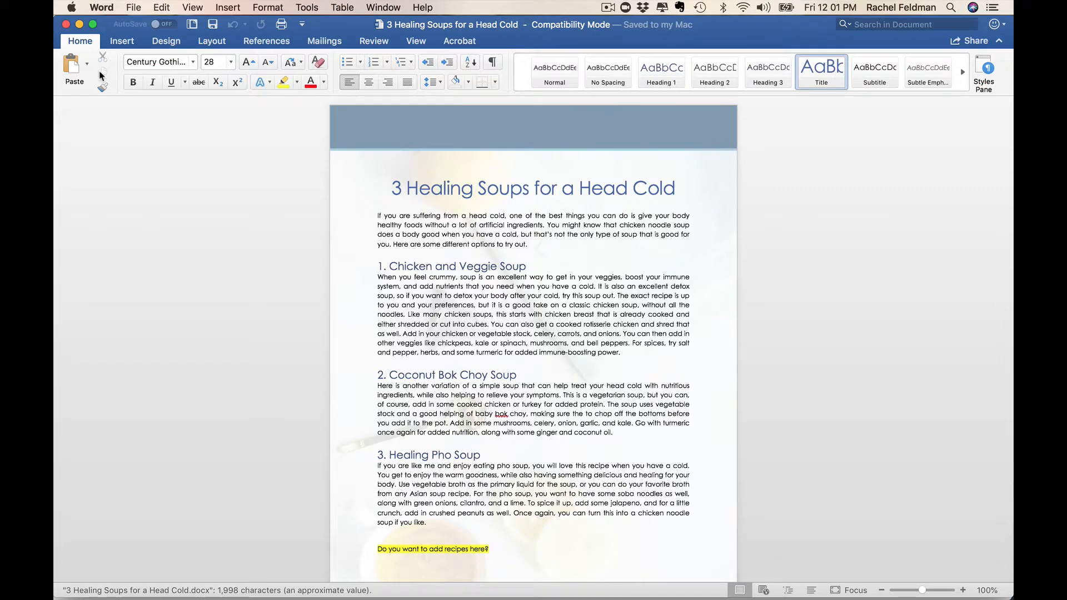
mouse_move(102, 56)
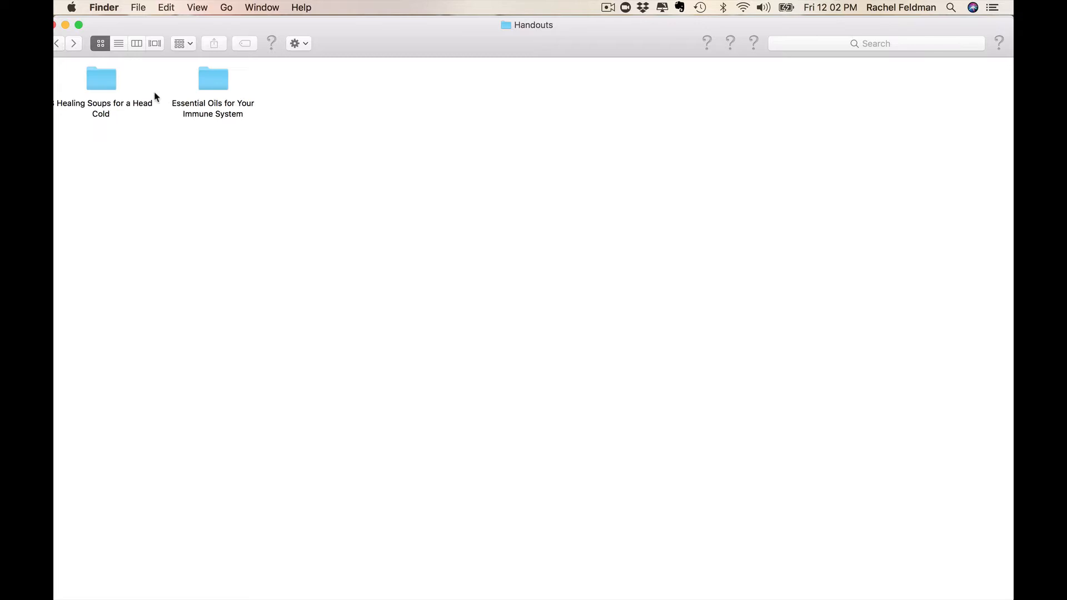
Go back to the workshop folder and look inside the 2 Blogs folder
click(58, 43)
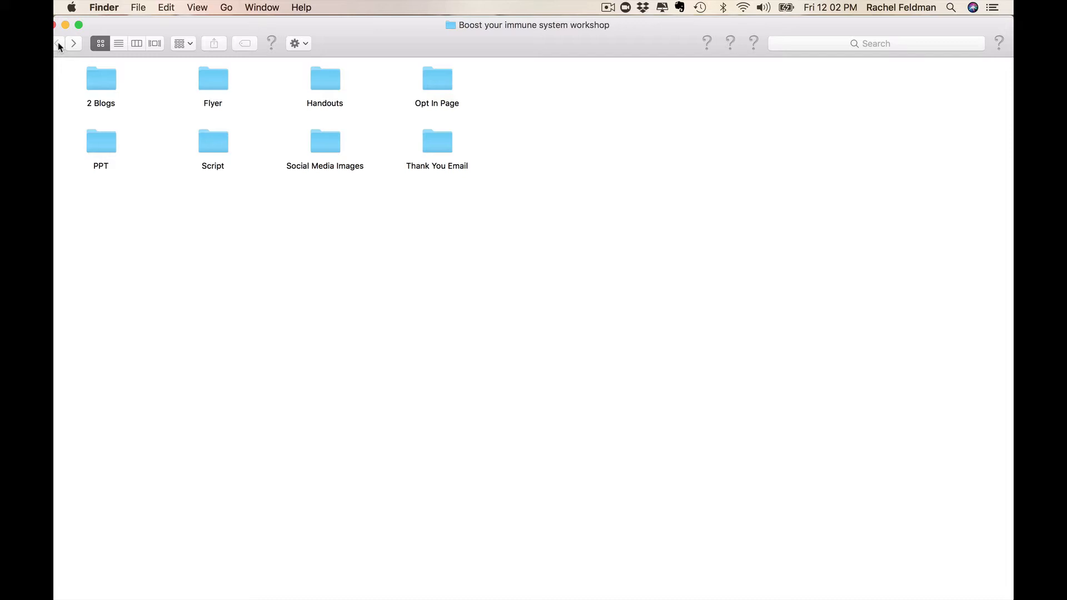
mouse_move(107, 75)
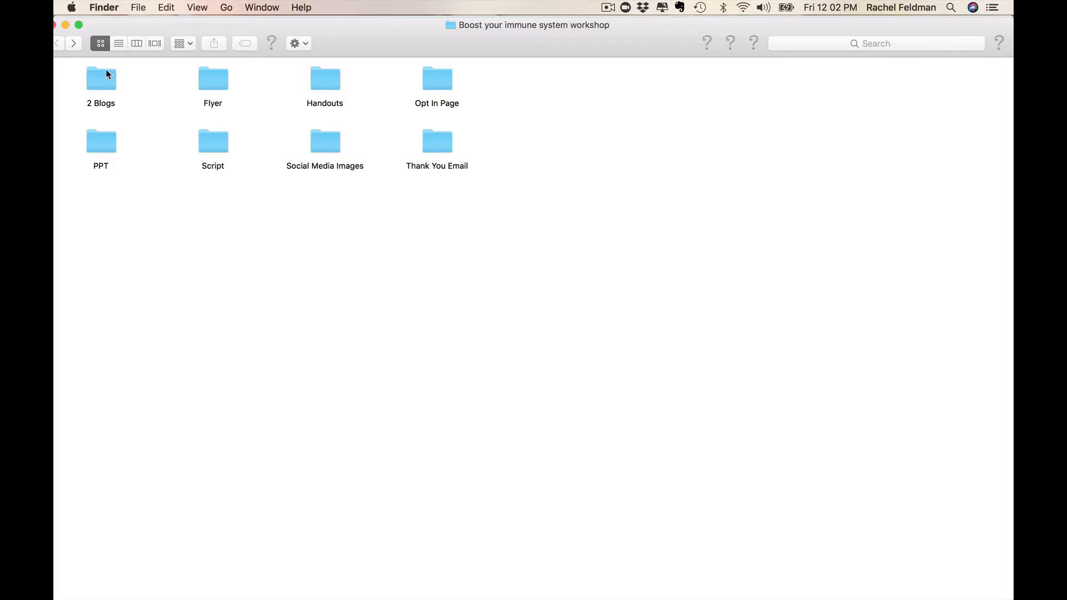
click(100, 78)
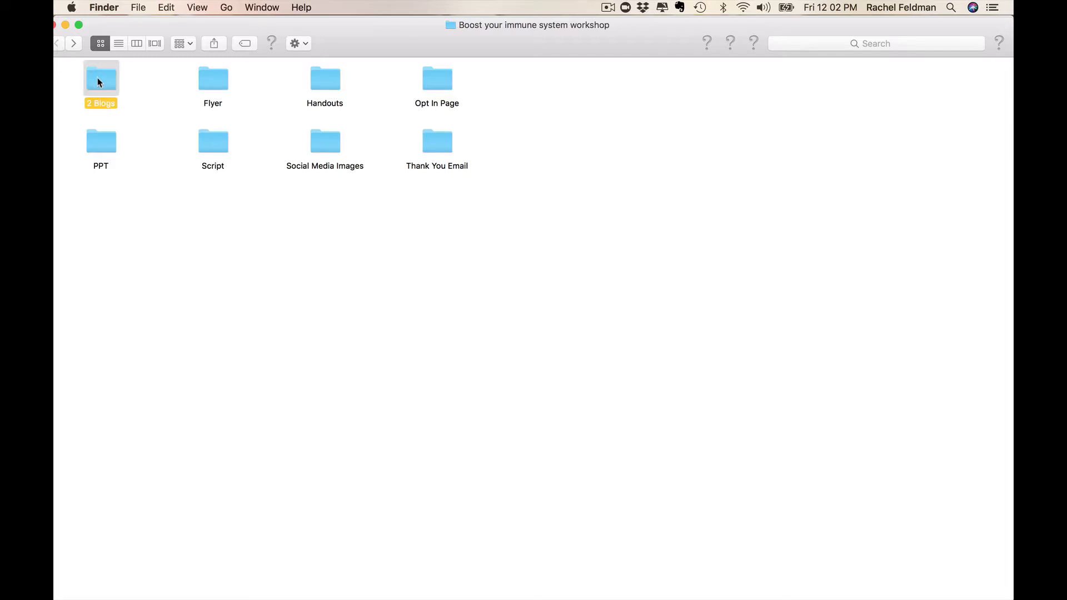
double_click(100, 76)
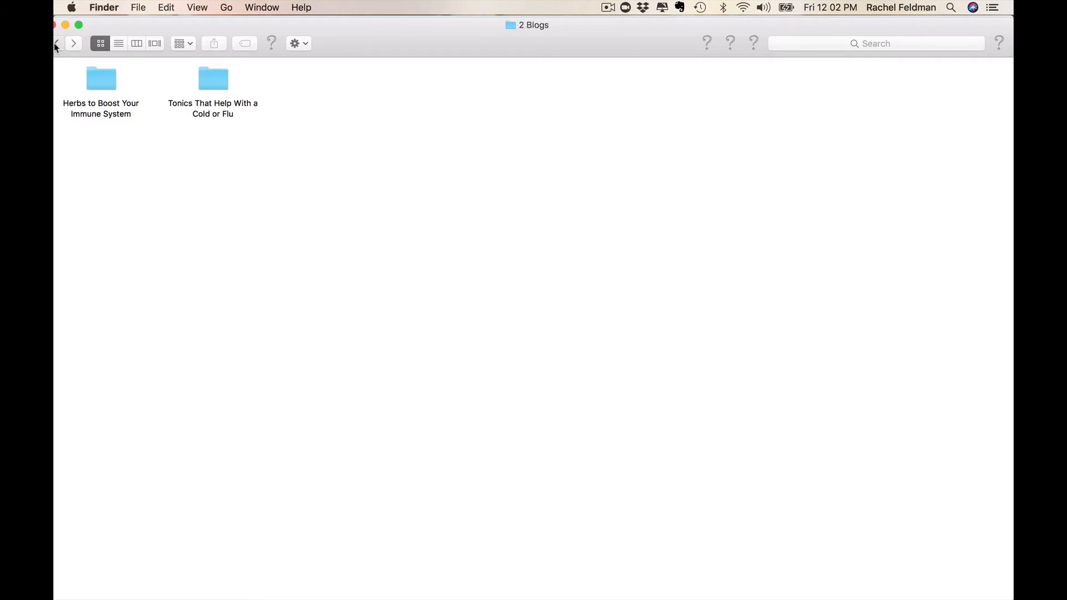
Browse the Flyer folder, open ColdFluFlyer.pptx, and return to the workshop folder
click(57, 44)
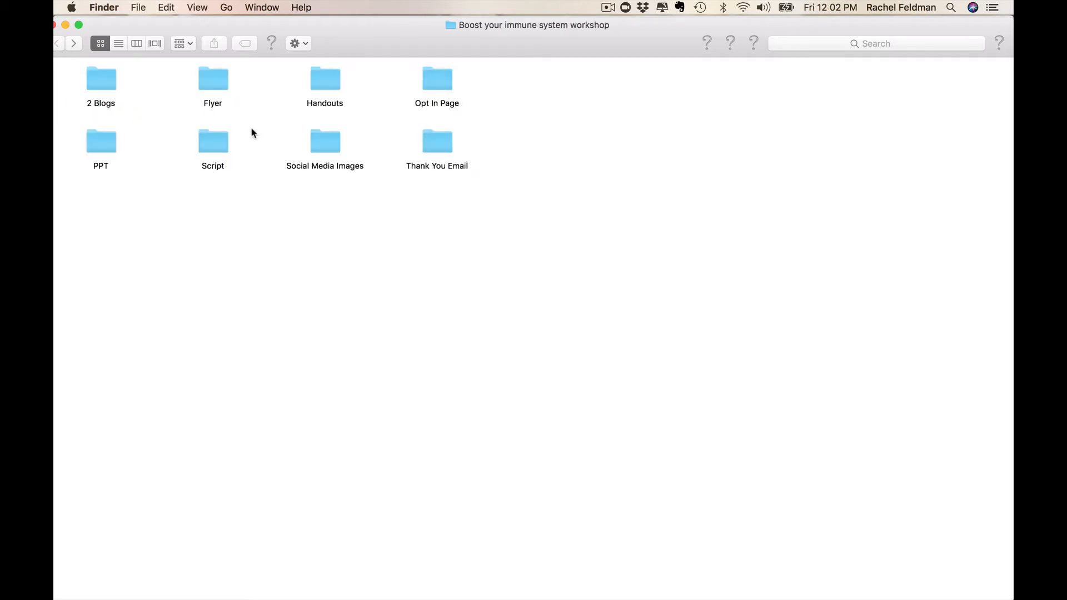
click(212, 79)
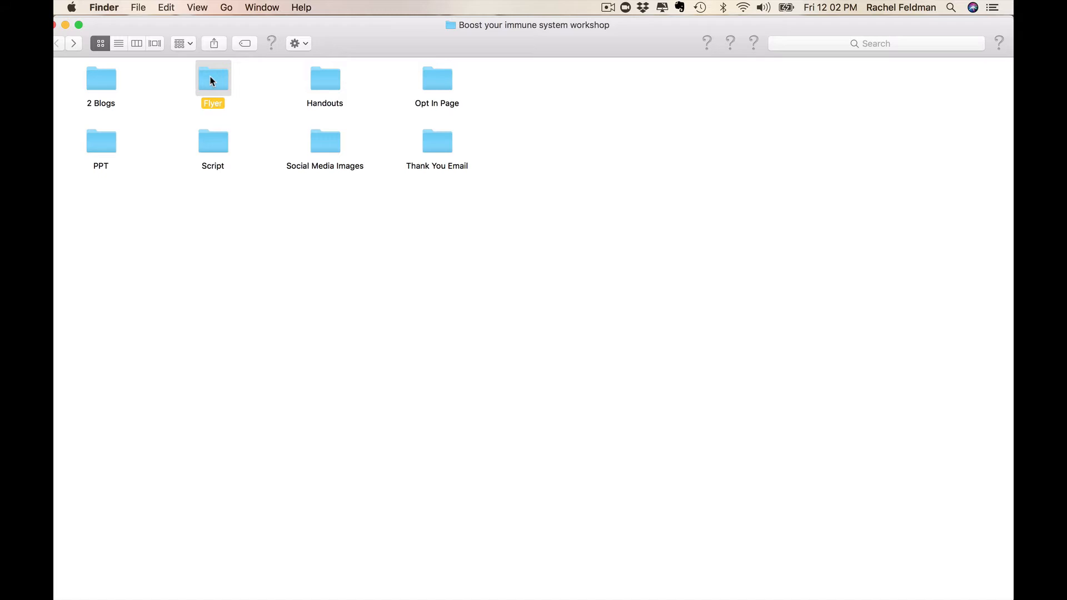
double_click(213, 76)
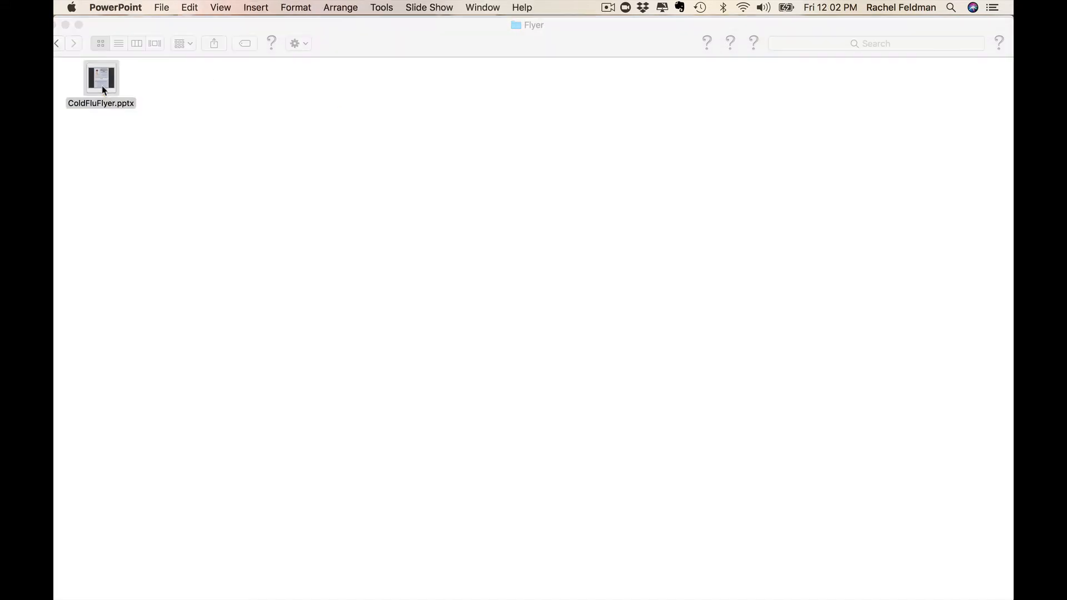
double_click(100, 77)
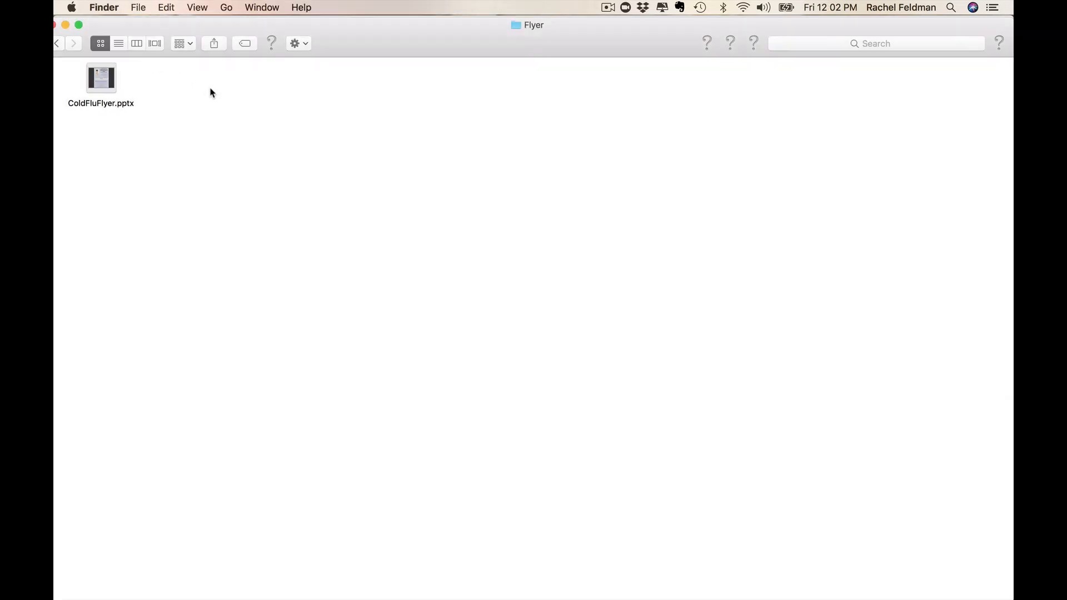
click(58, 42)
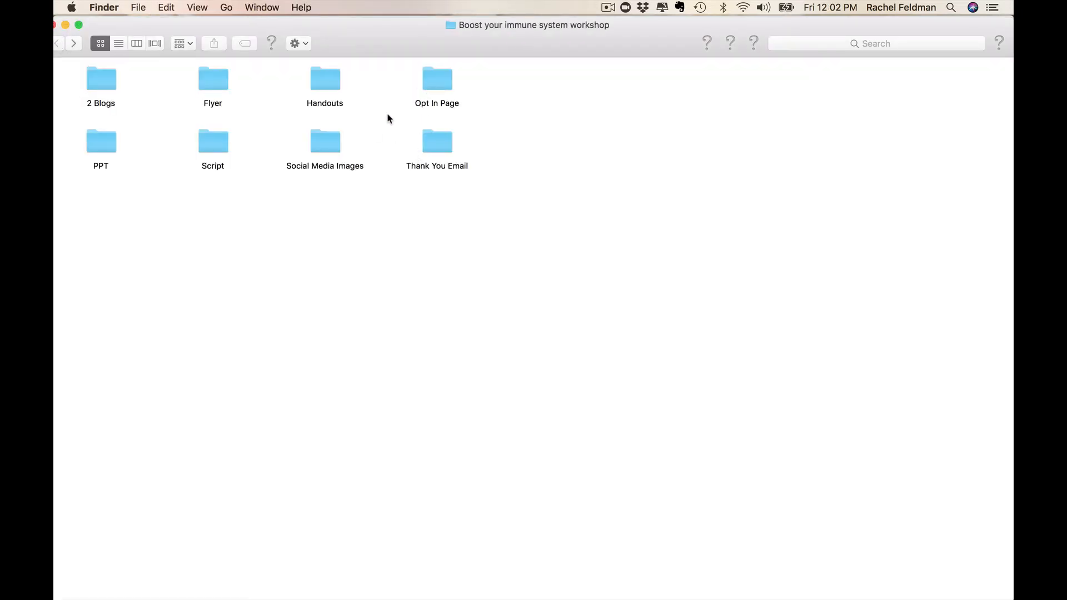
mouse_move(442, 87)
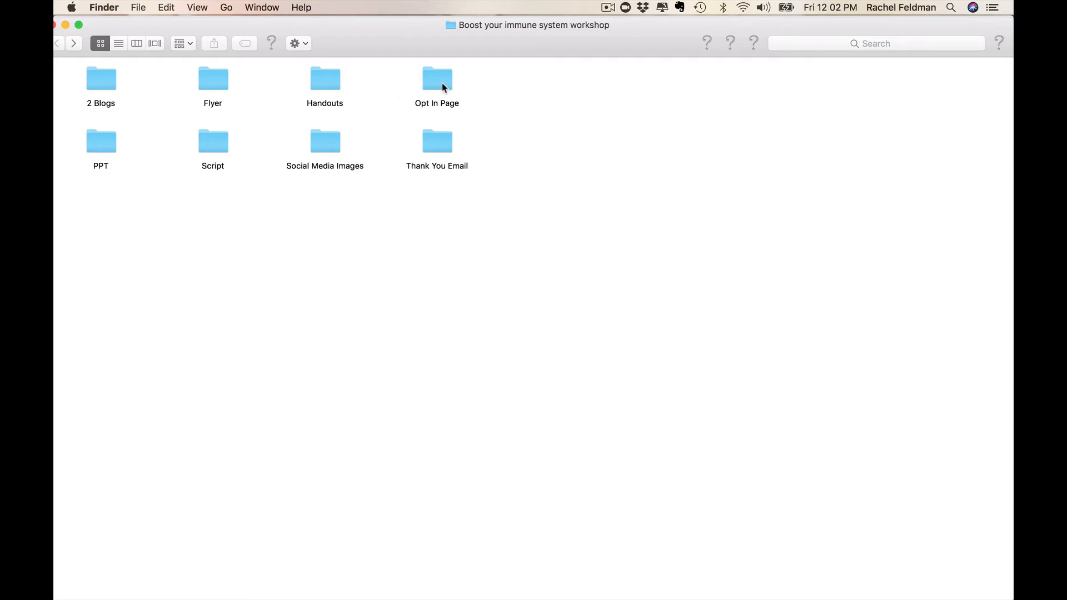
mouse_move(440, 88)
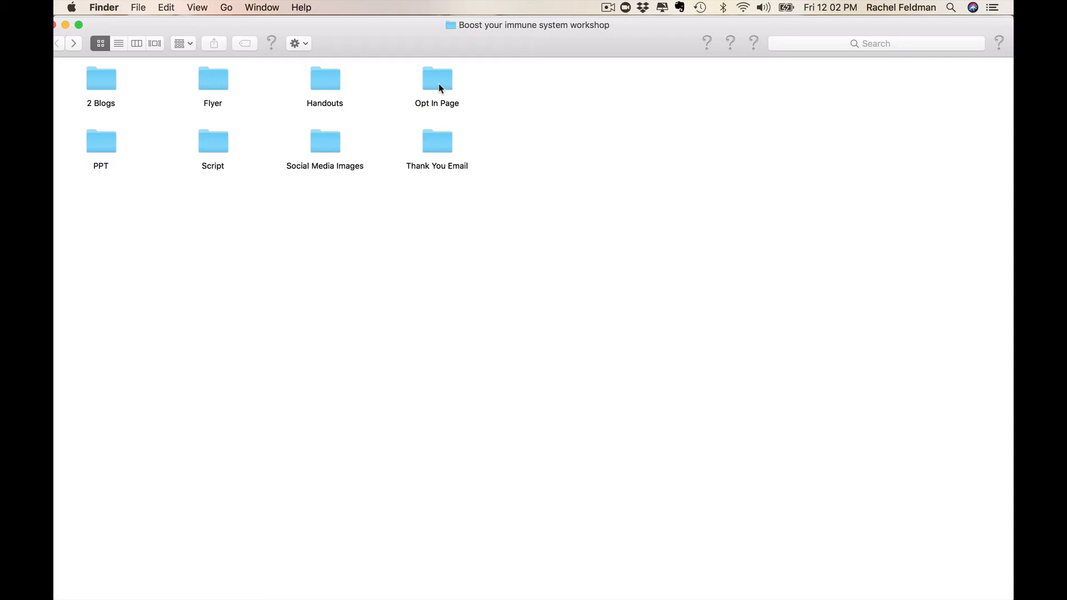
click(325, 140)
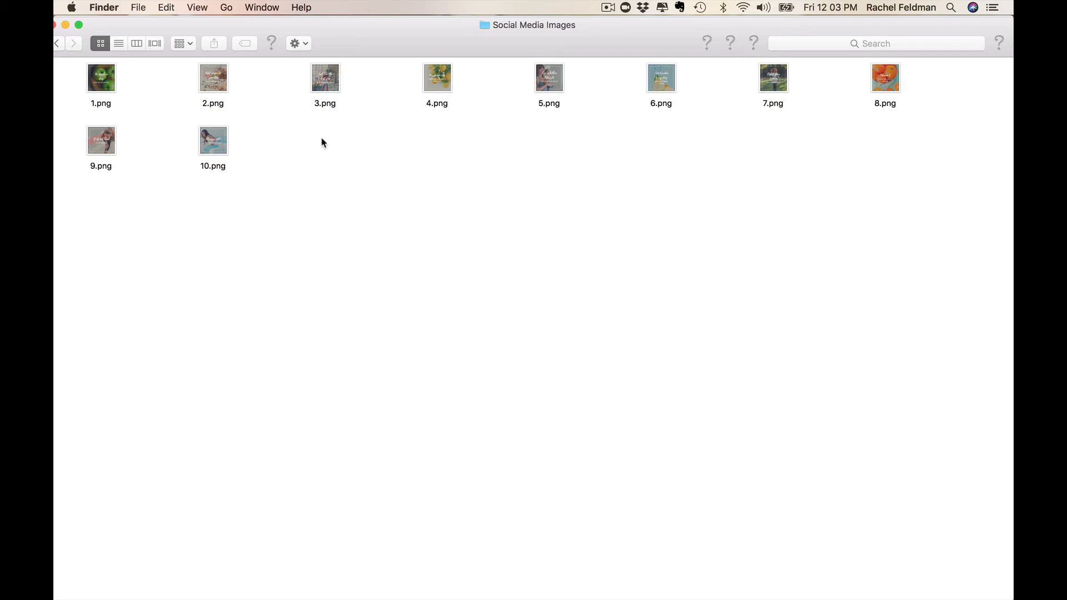
double_click(213, 141)
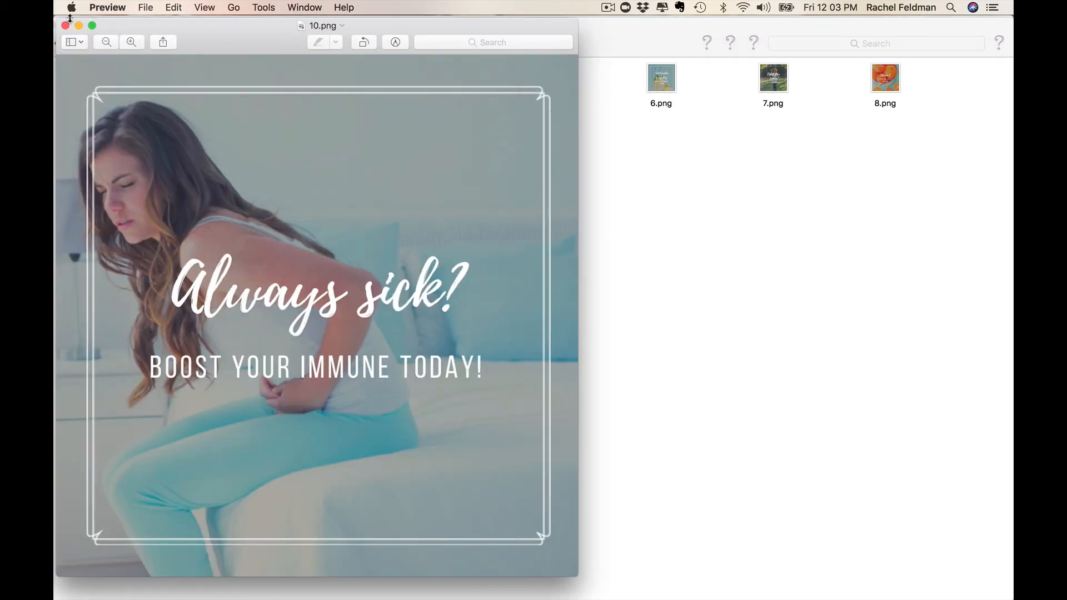
click(64, 25)
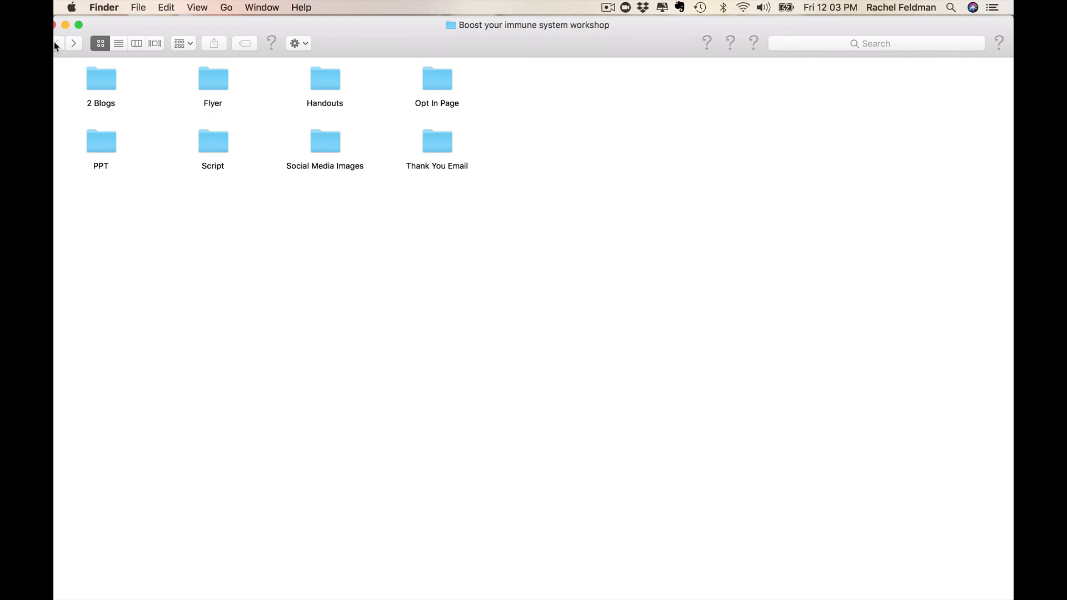
mouse_move(57, 43)
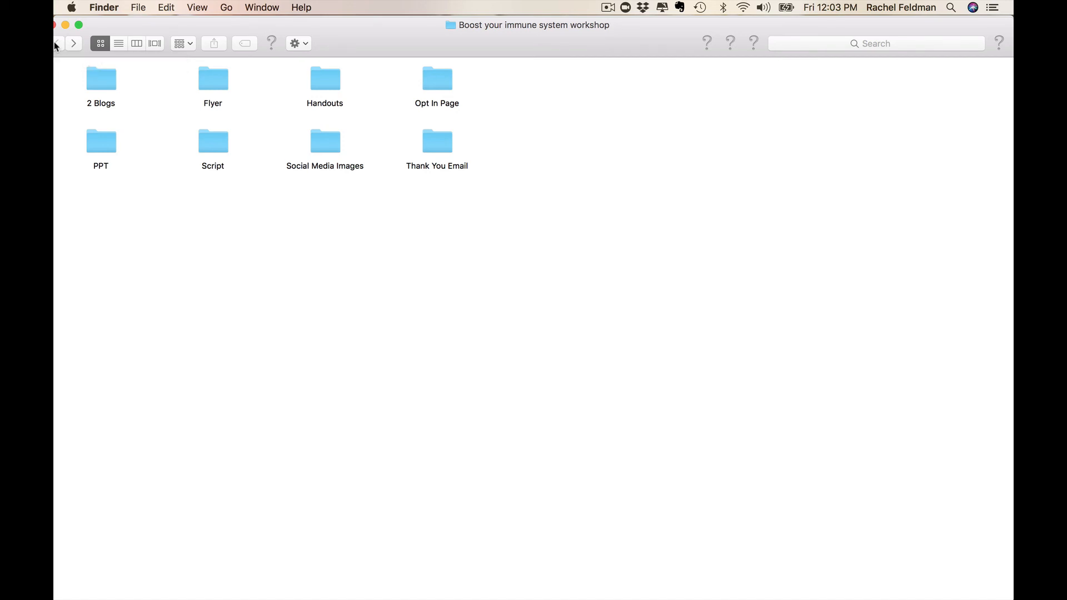
mouse_move(589, 24)
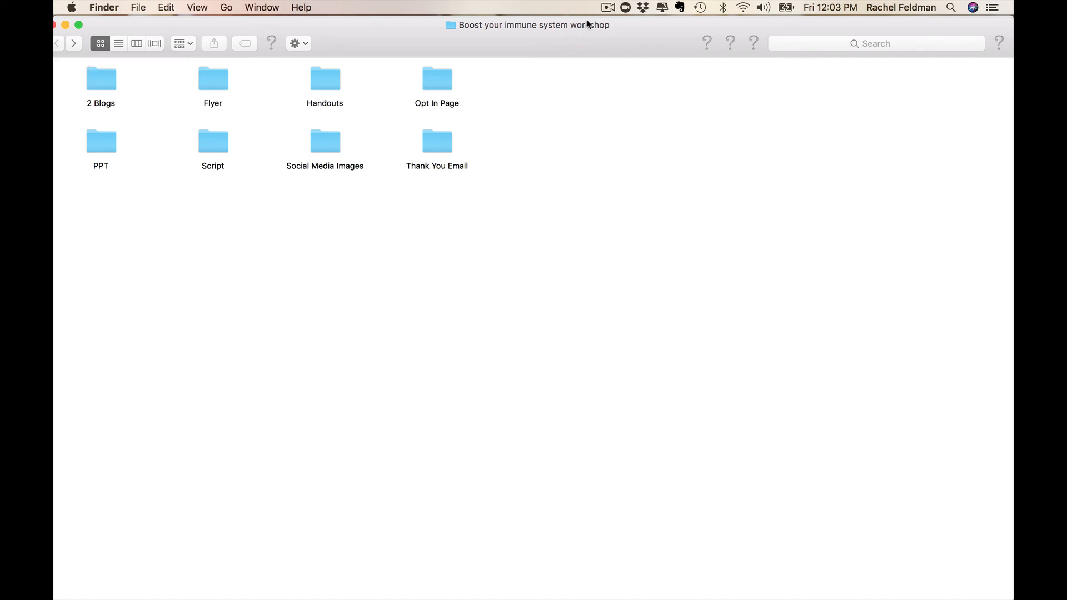
click(608, 7)
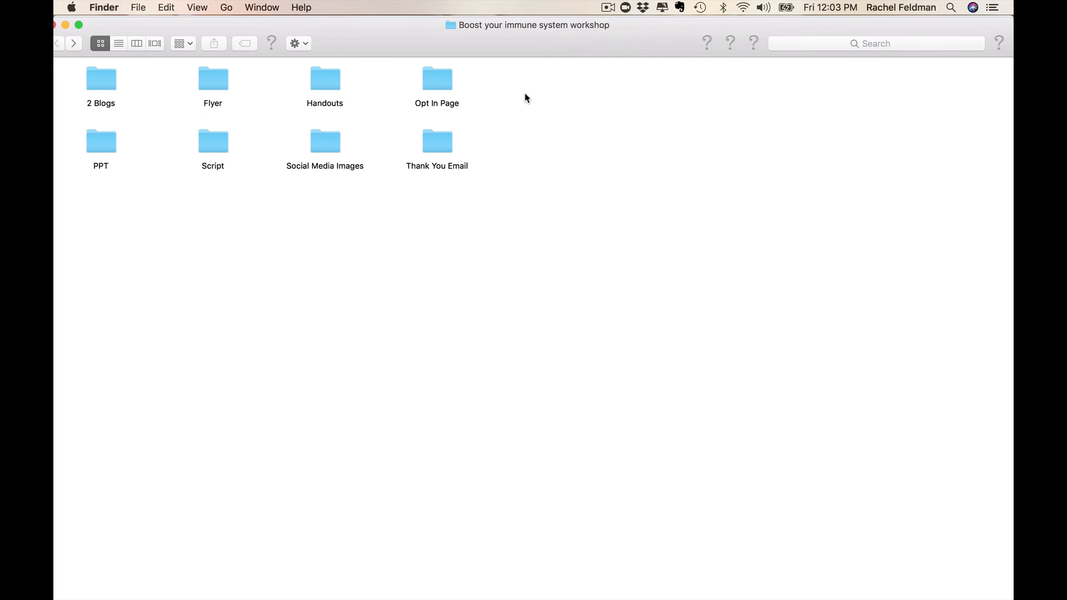
mouse_move(673, 66)
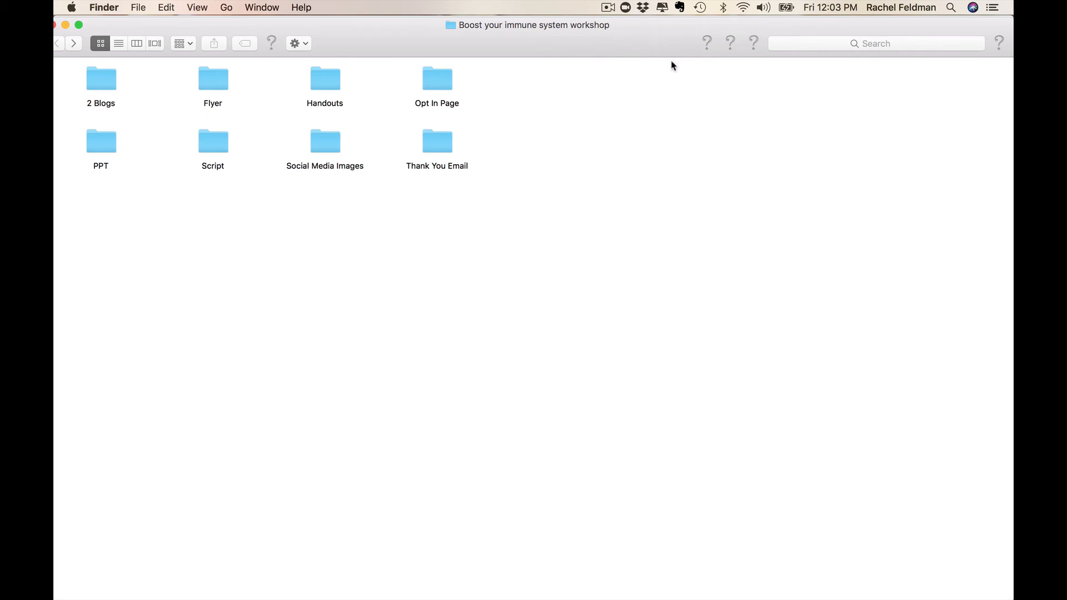
click(607, 7)
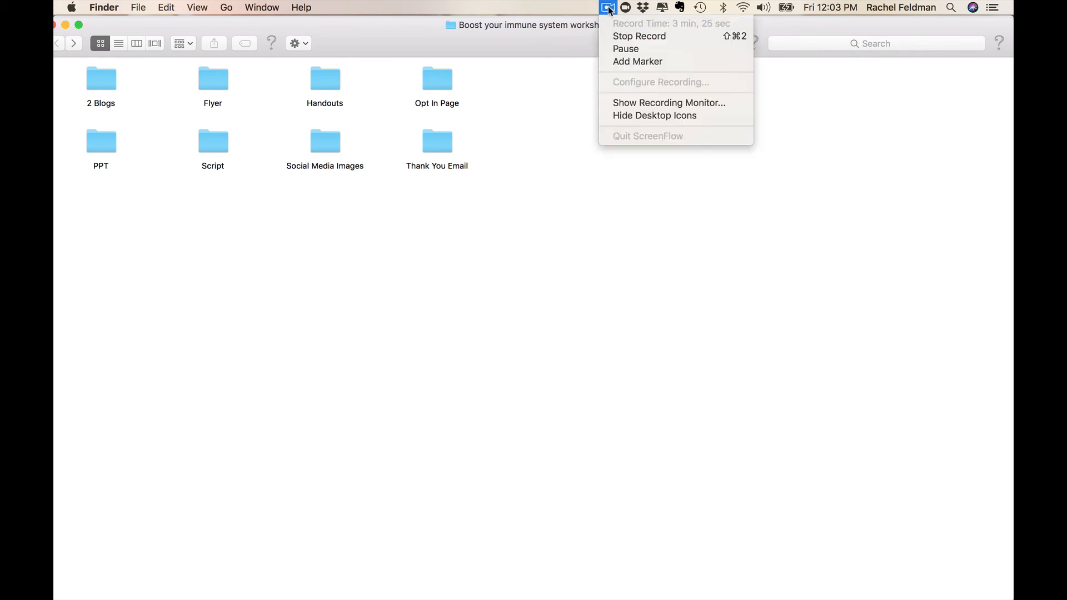